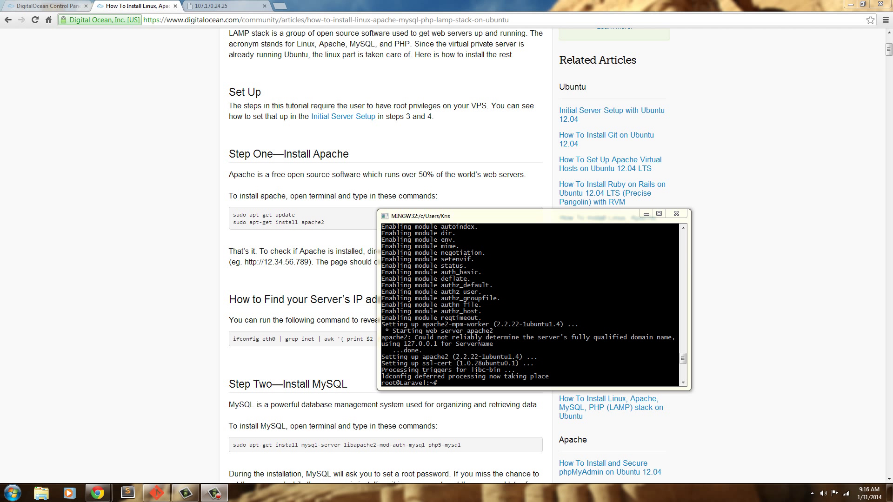
mouse_move(493, 220)
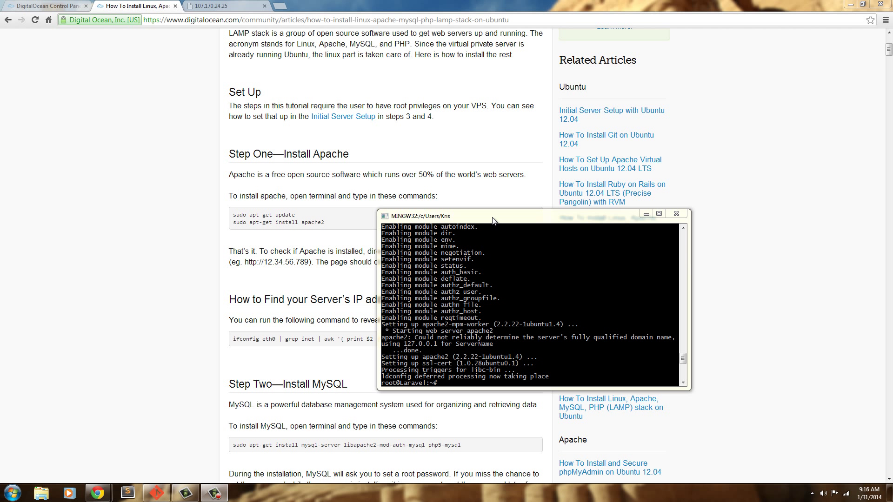
Bring the LAMP tutorial forward and scroll to the Step Two MySQL install command.
click(676, 214)
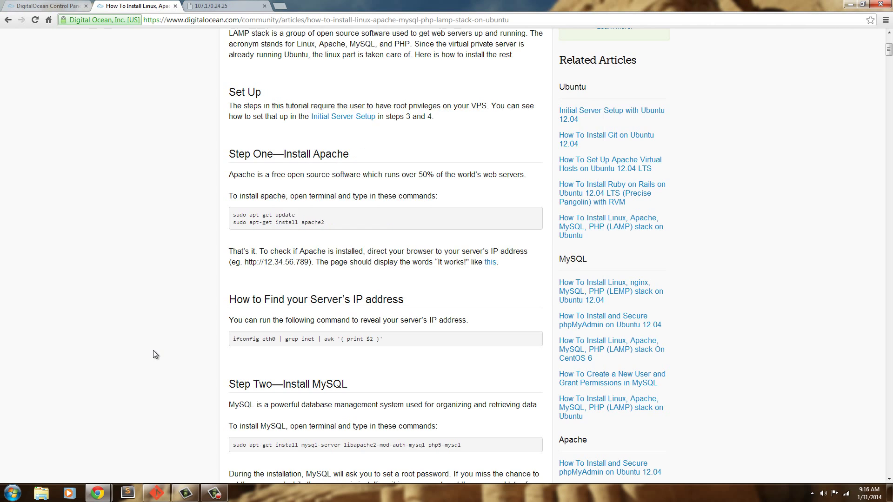
scroll(down, 3)
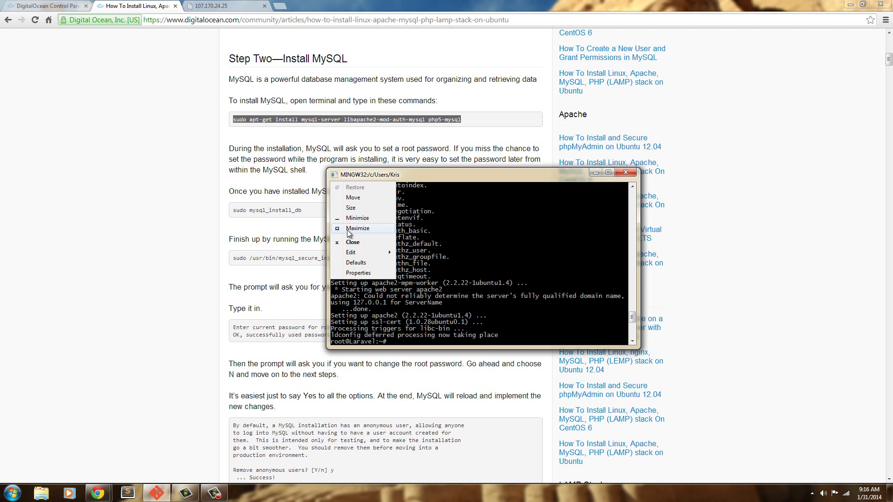
Run apt-get install mysql-server libapache2-mod-auth-mysql php5-mysql, confirm with y, and set the root password.
text(sudo apt-get install mysql-server libapache2-mod-auth-mysql php5-mysql)
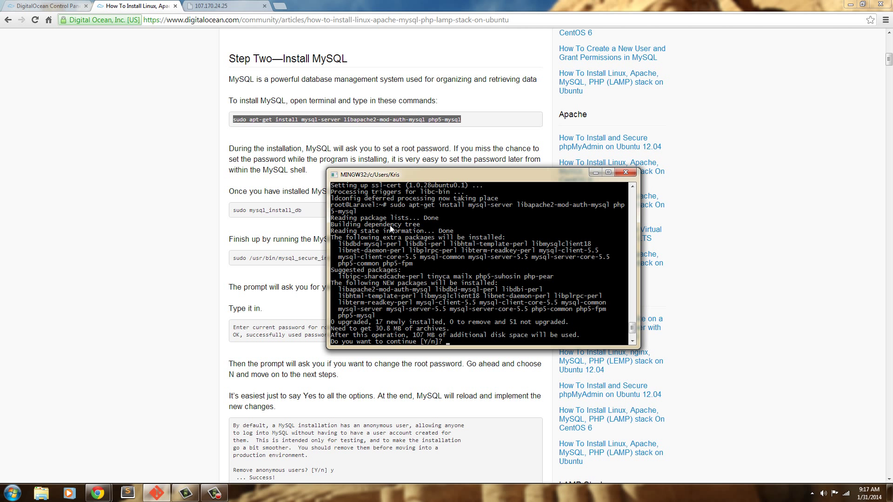
text(y)
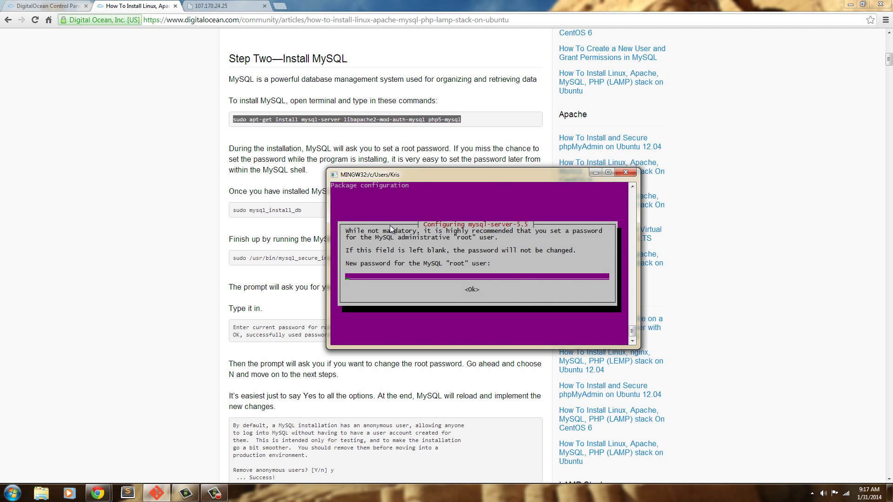
text(**)
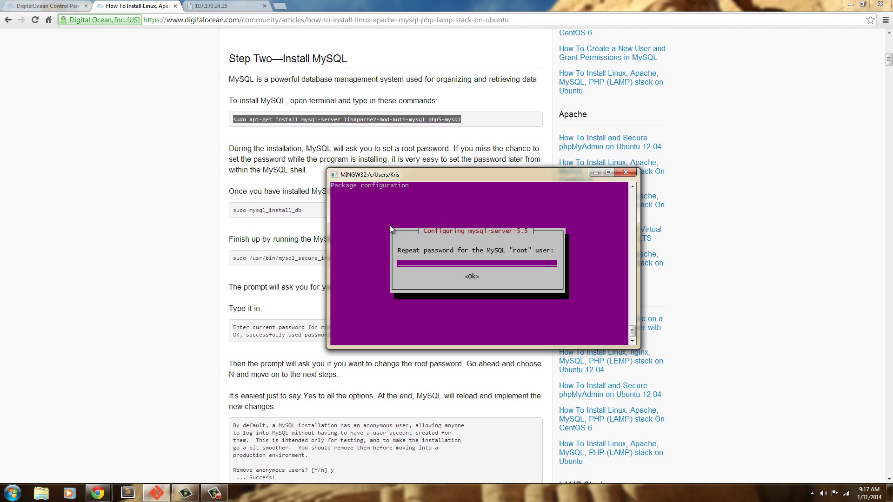
text(***)
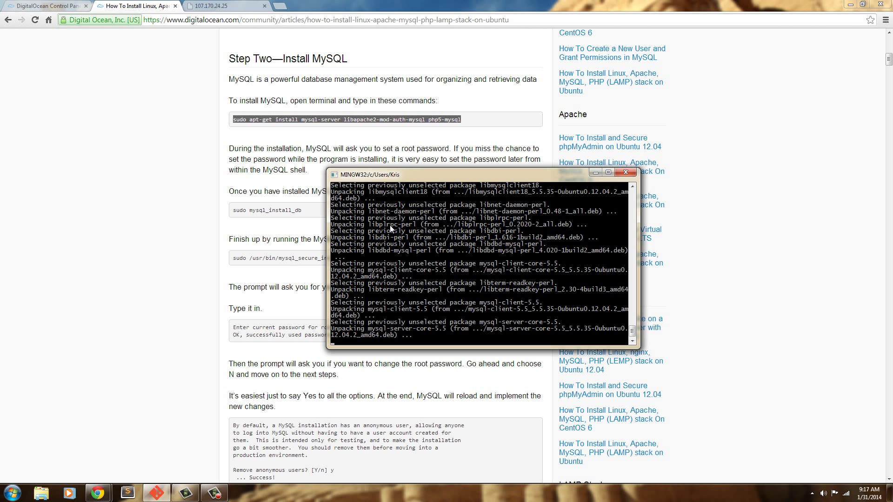
mouse_move(408, 220)
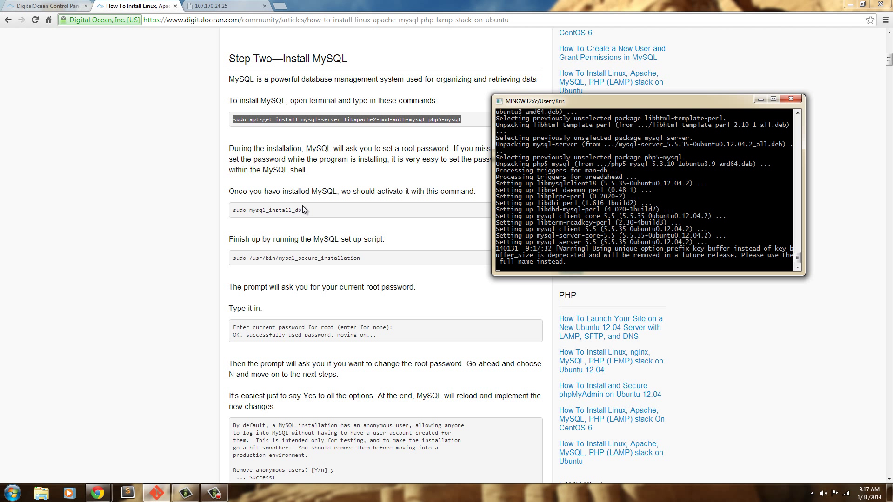
mouse_move(398, 247)
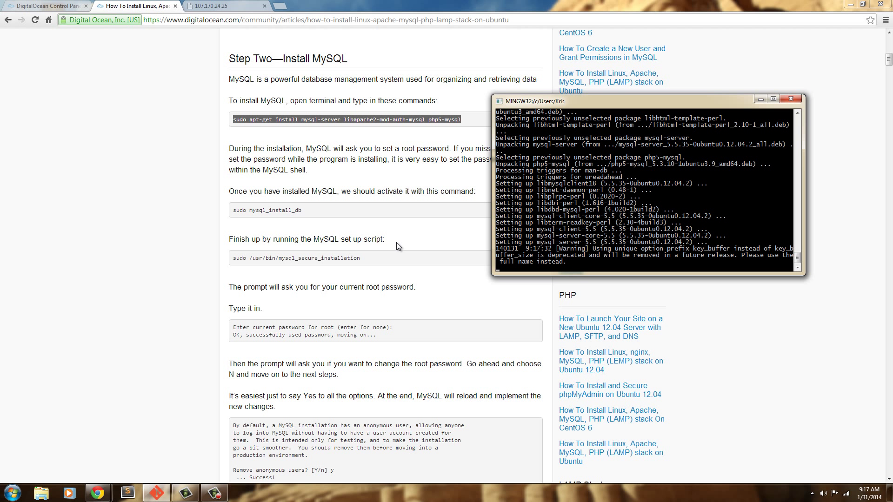
mouse_move(703, 293)
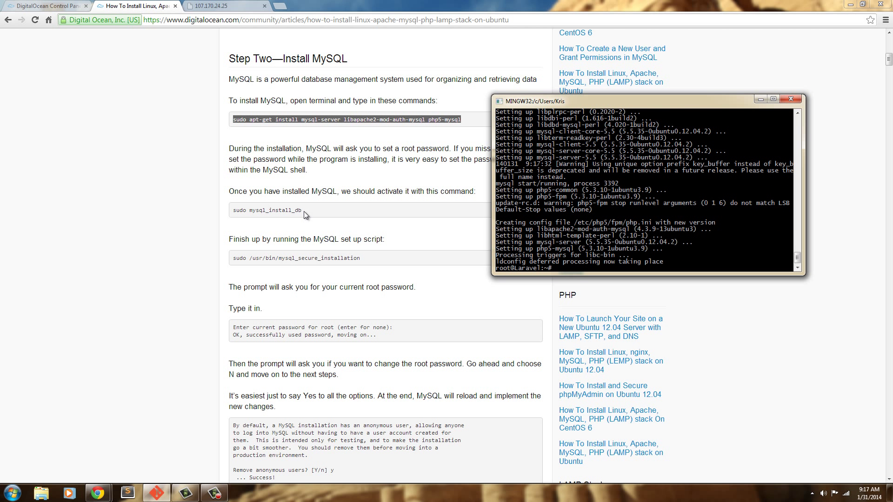
Copy the mysql_secure_installation command from the tutorial.
right_click(266, 210)
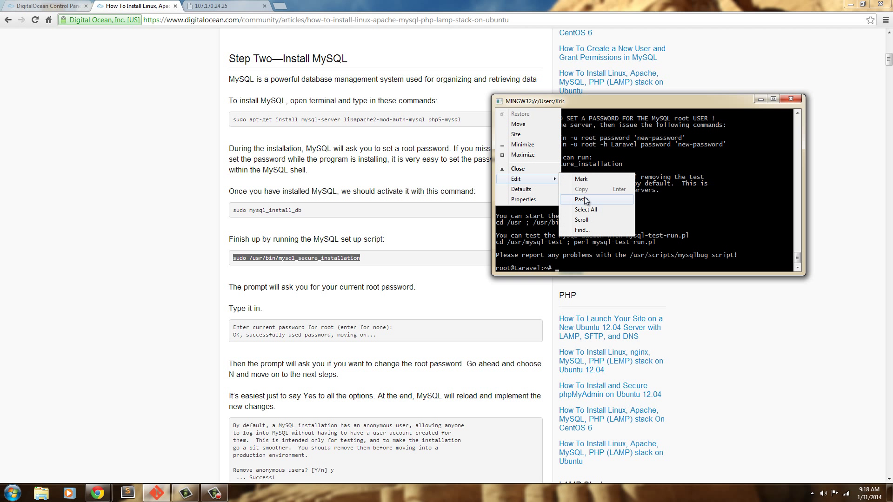
Run mysql_secure_installation, answering n to changing the password and y to the cleanup prompts.
click(582, 200)
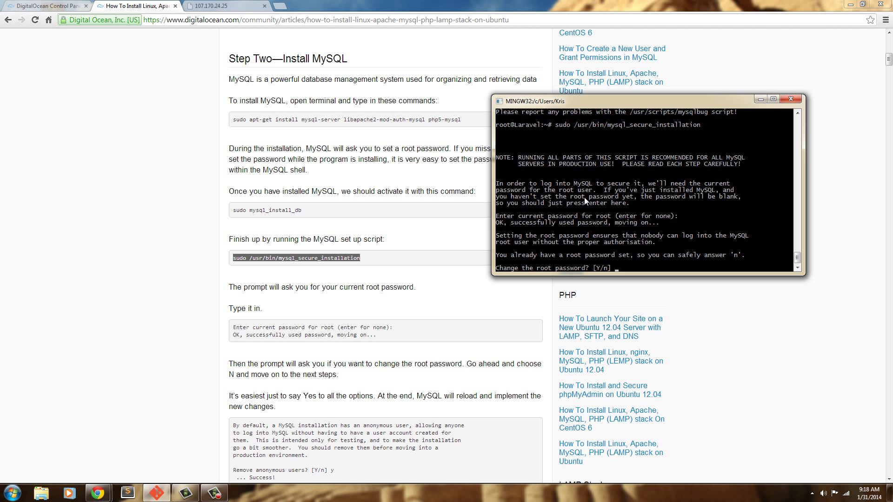
text(n)
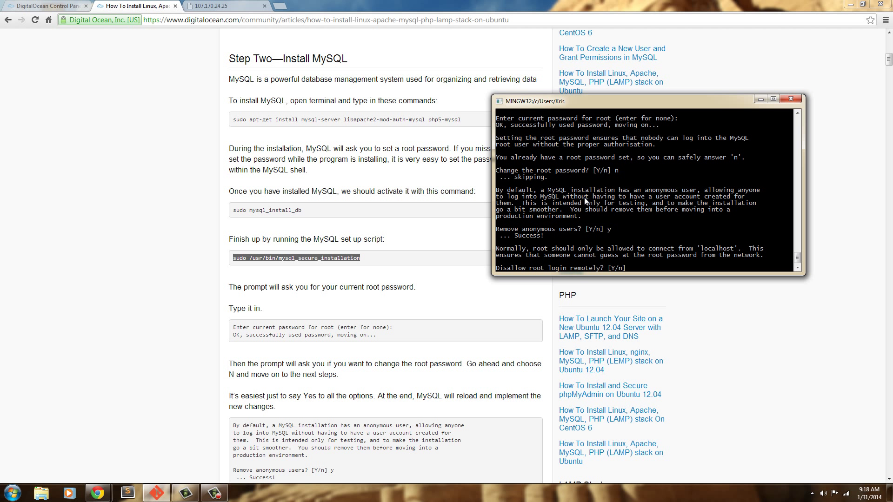
text(y)
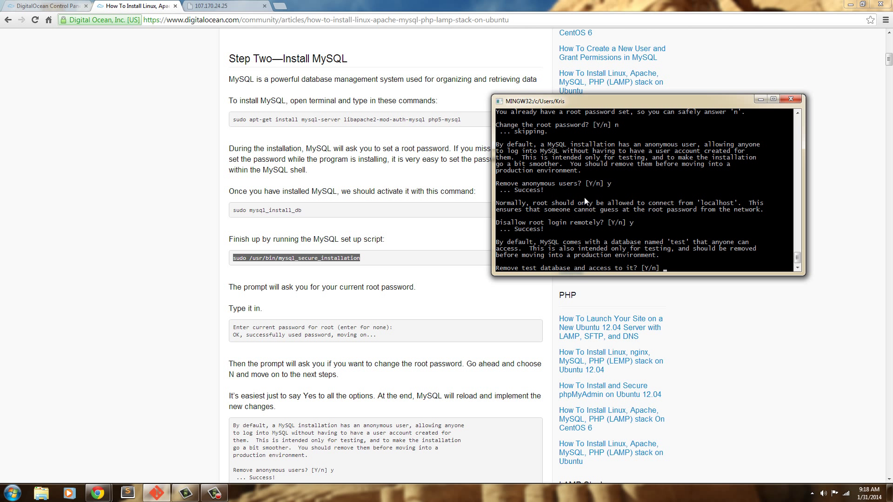
text(y)
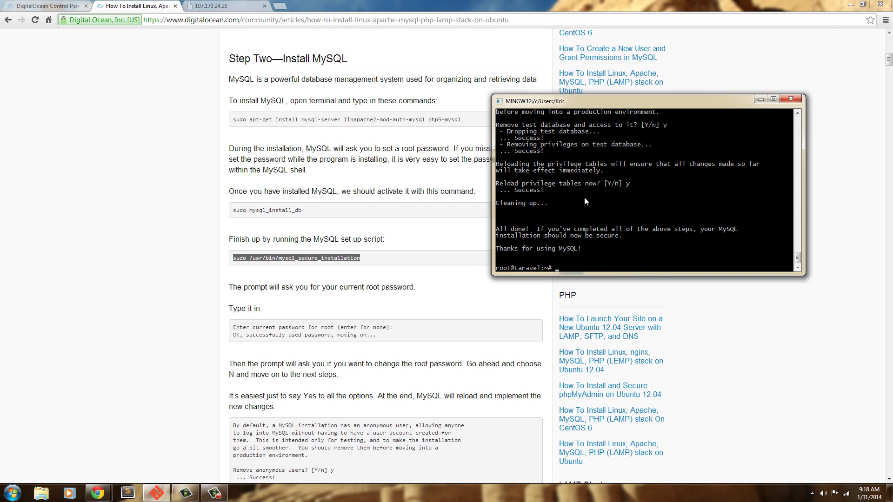
scroll(down, 3)
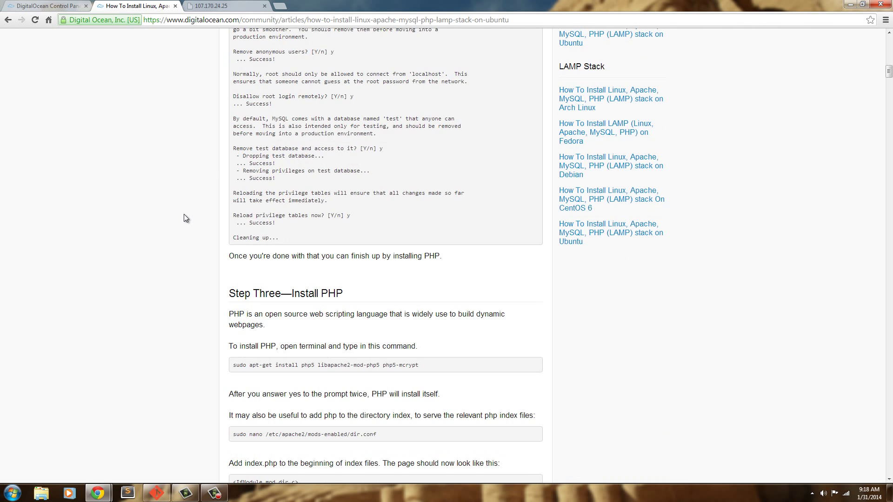
Scroll the tutorial to Step Three and copy the apt-get install php5 command.
scroll(down, 3)
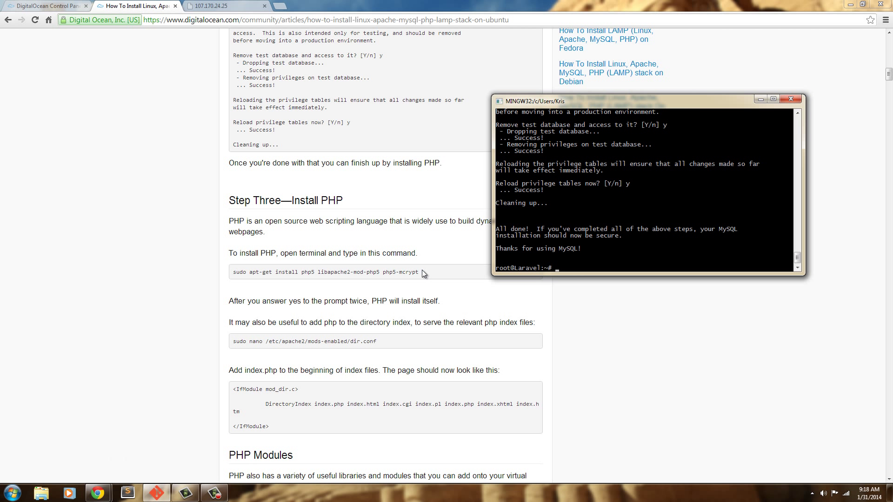
right_click(324, 272)
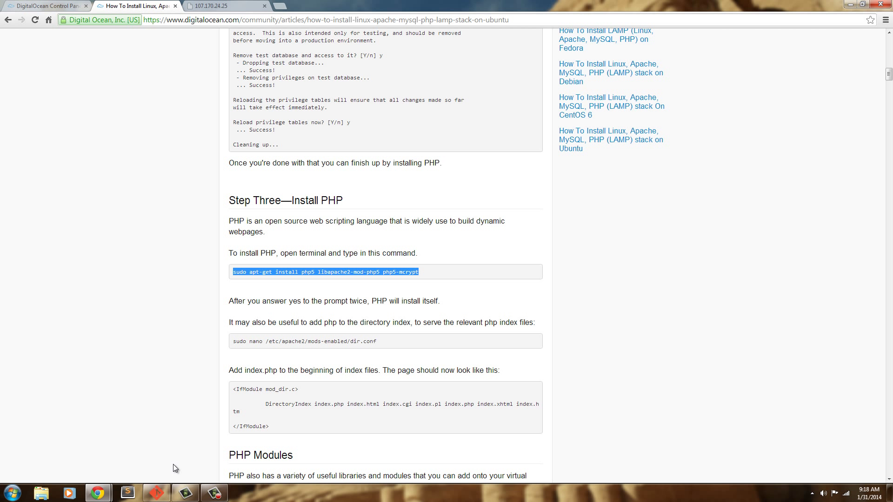
mouse_move(392, 272)
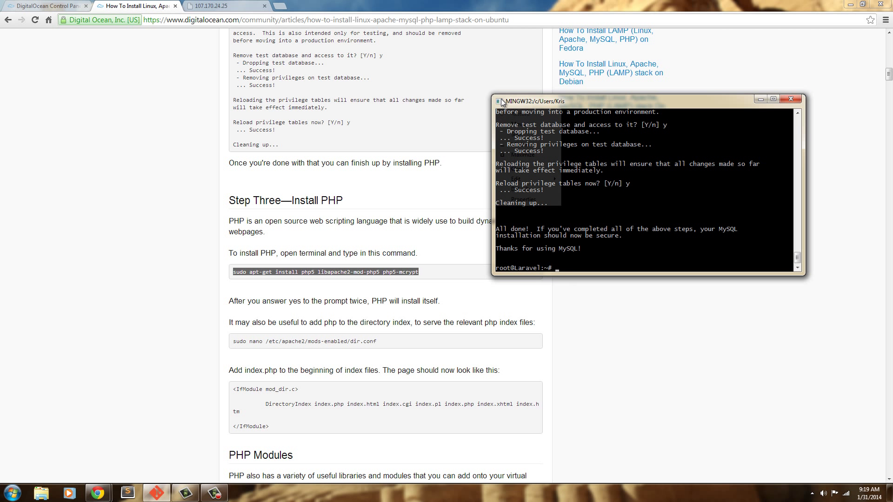
Paste and run apt-get install php5 libapache2-mod-php5 php5-mcrypt, confirming with y.
click(501, 101)
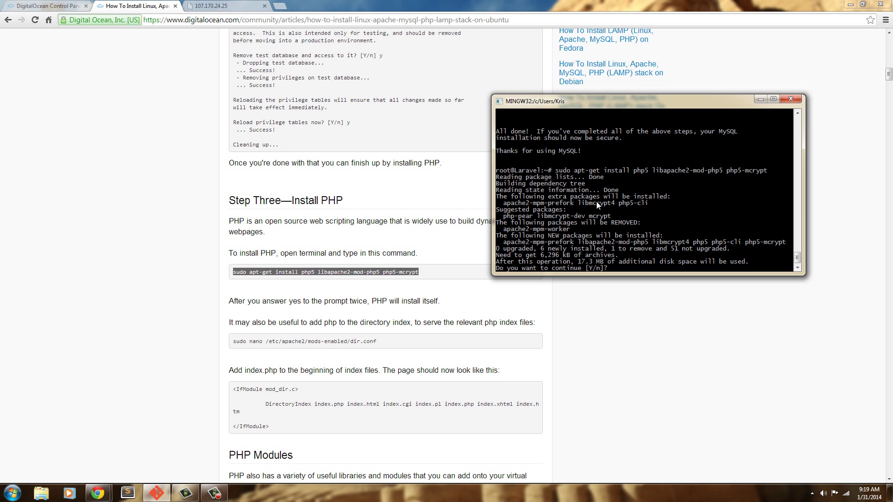
text(y)
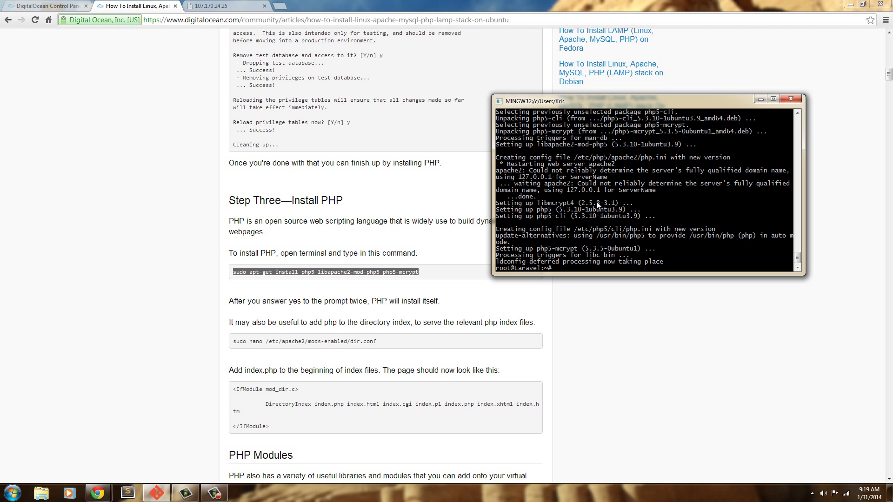
mouse_move(598, 205)
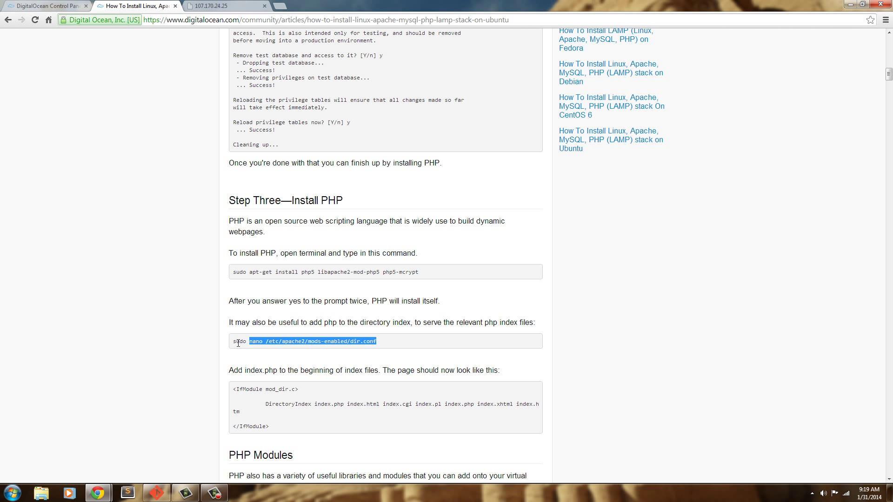
Open dir.conf in nano, put index.php first in DirectoryIndex, and save.
right_click(251, 341)
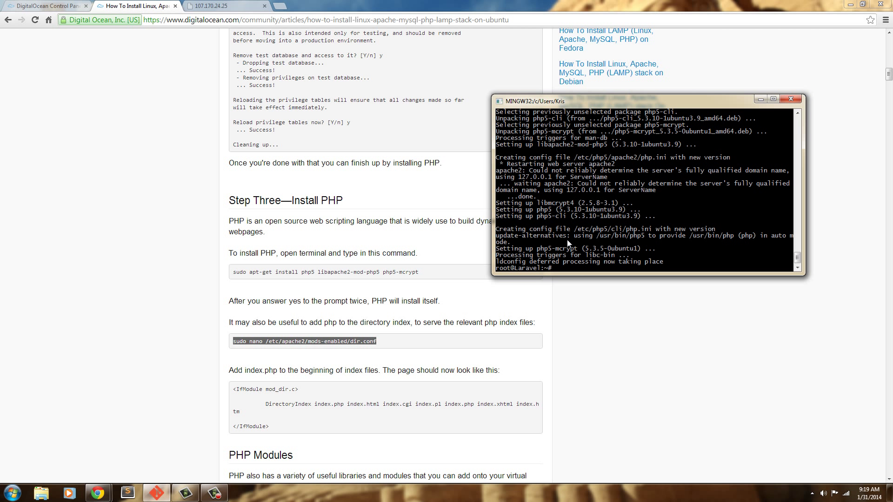
click(498, 101)
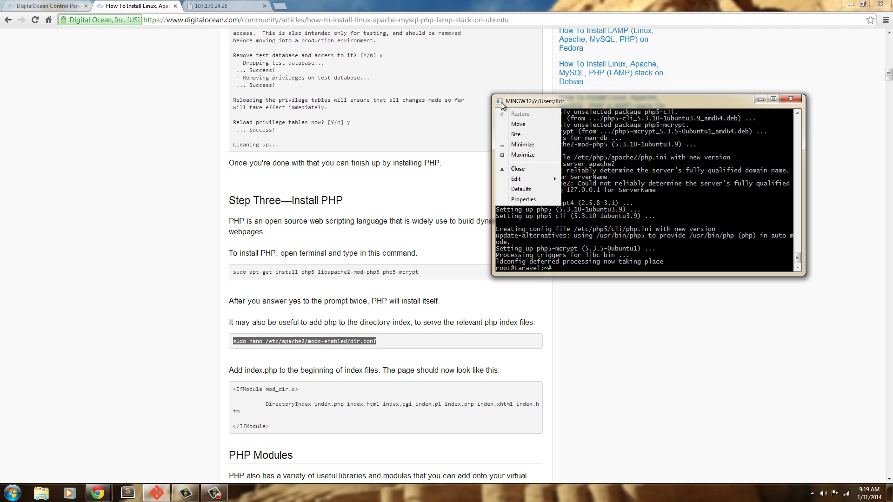
click(515, 178)
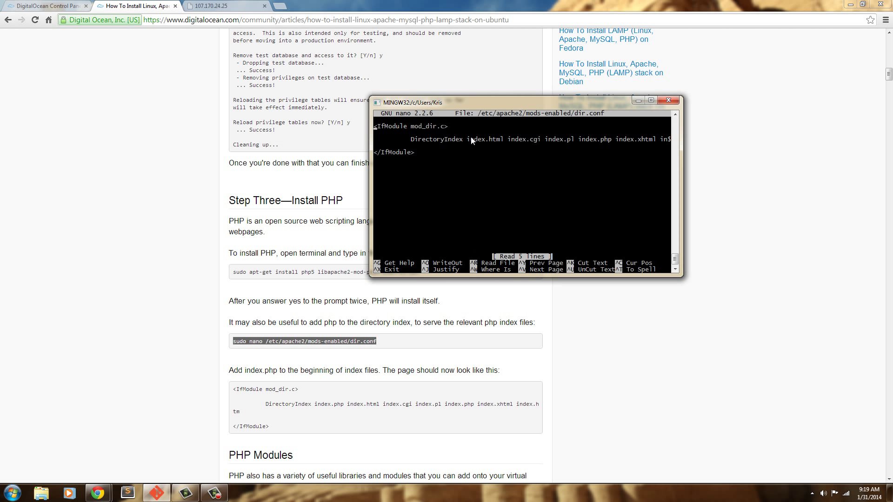
mouse_move(494, 149)
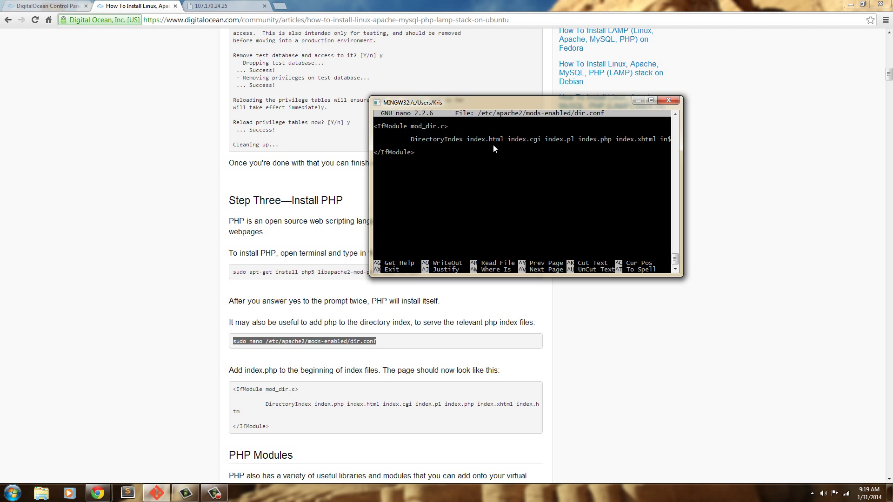
text(index.php)
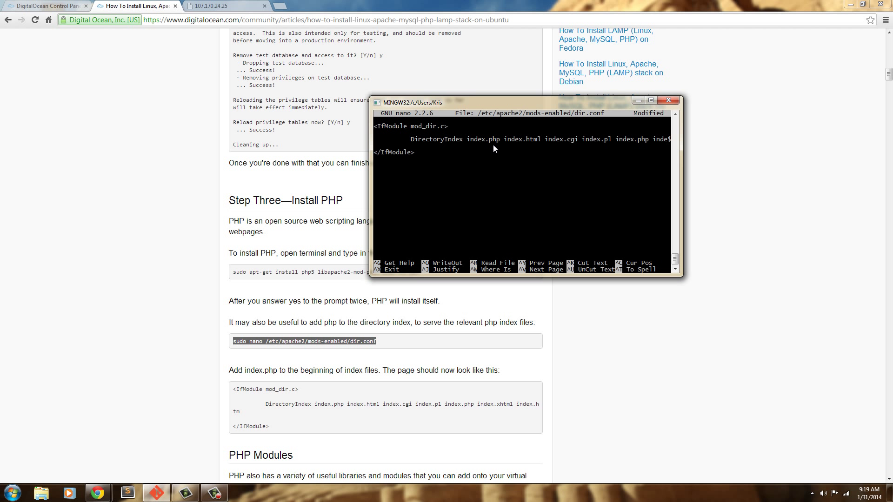
mouse_move(642, 142)
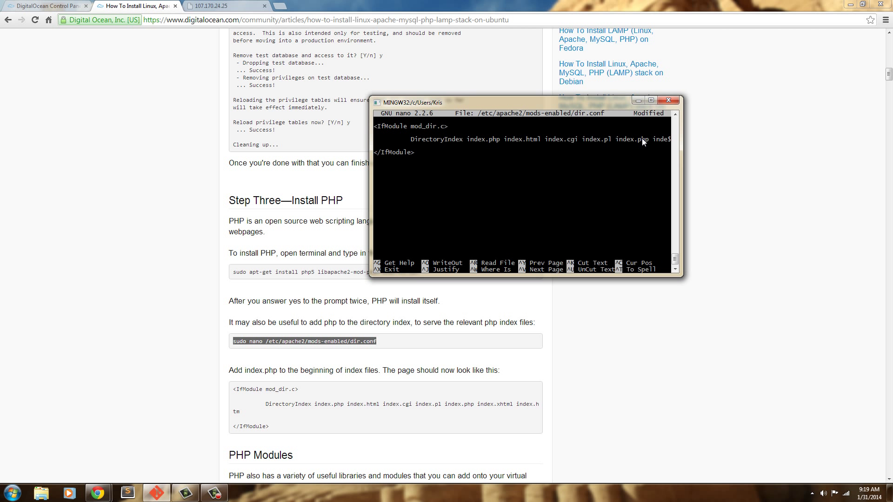
mouse_move(556, 167)
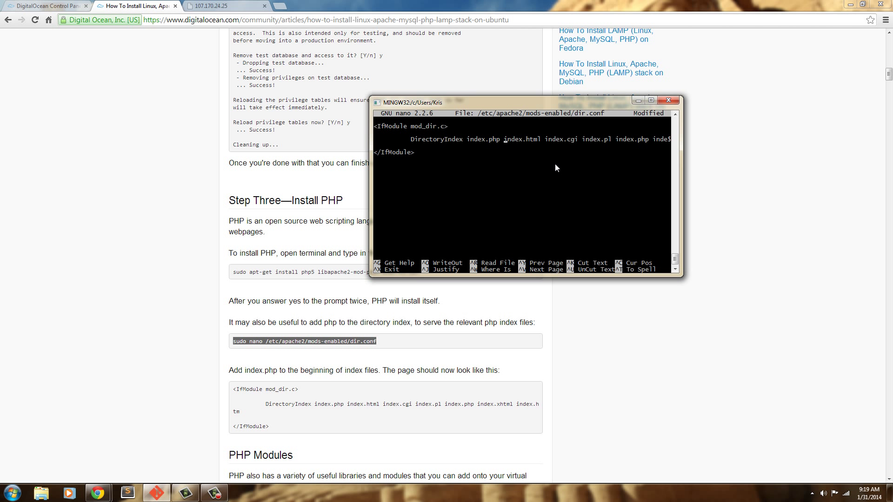
key(ctrl+o)
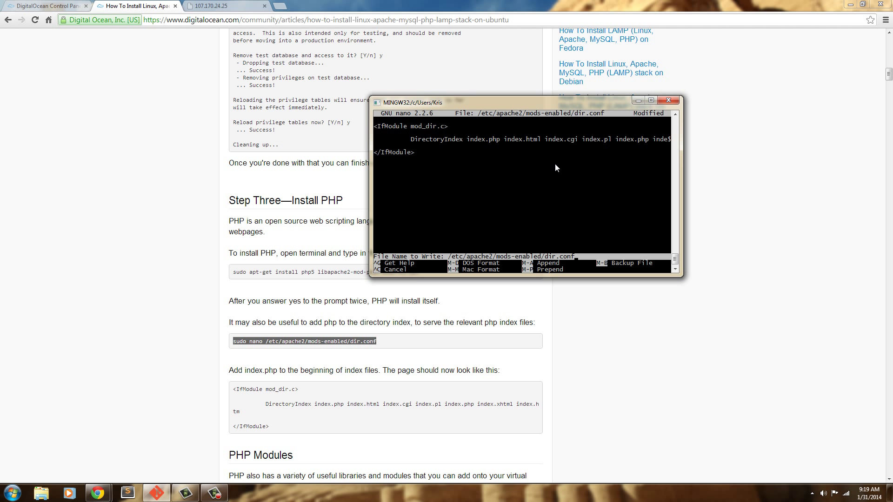
key(enter)
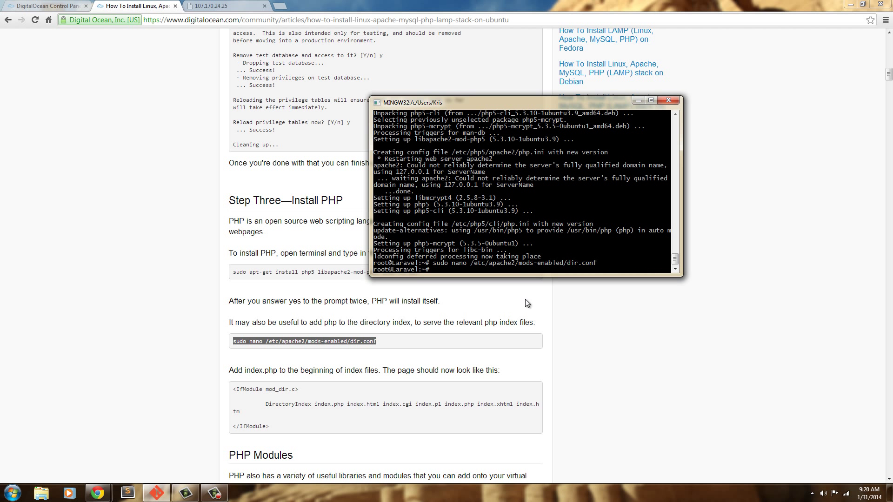
Type and run sudo apt-get install php5-curl.
scroll(down, 3)
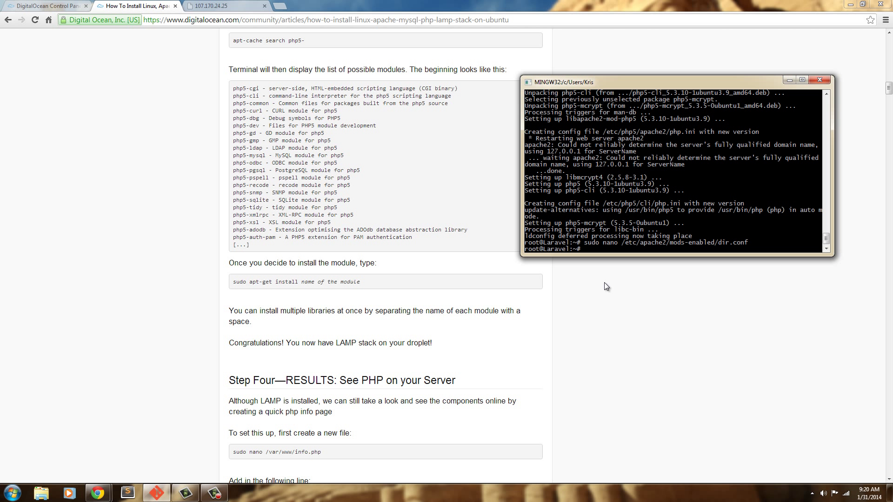
text(sudo apt)
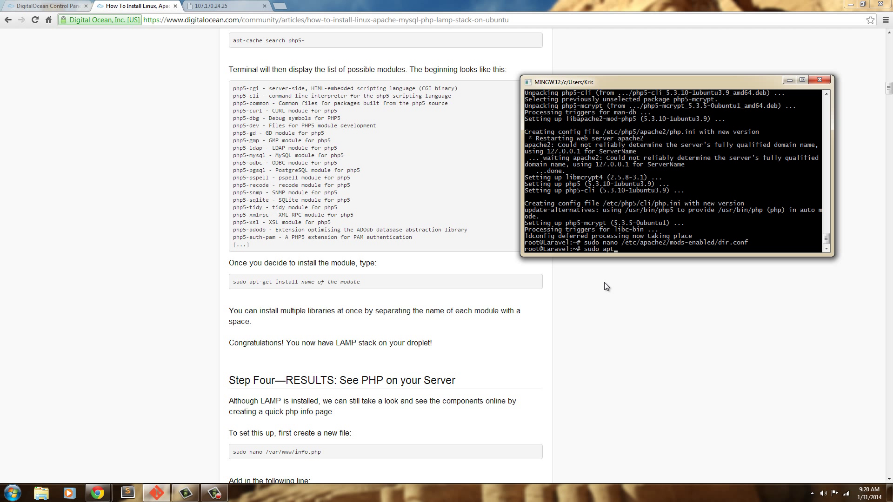
text(-get)
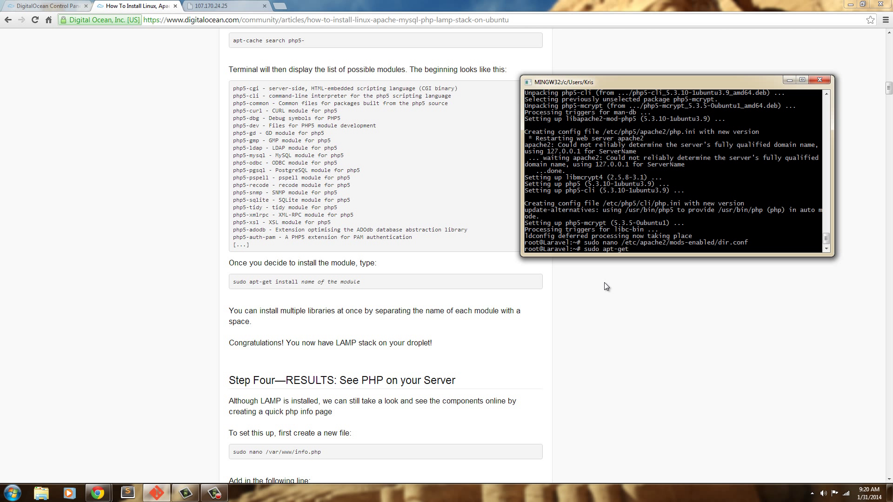
text(i)
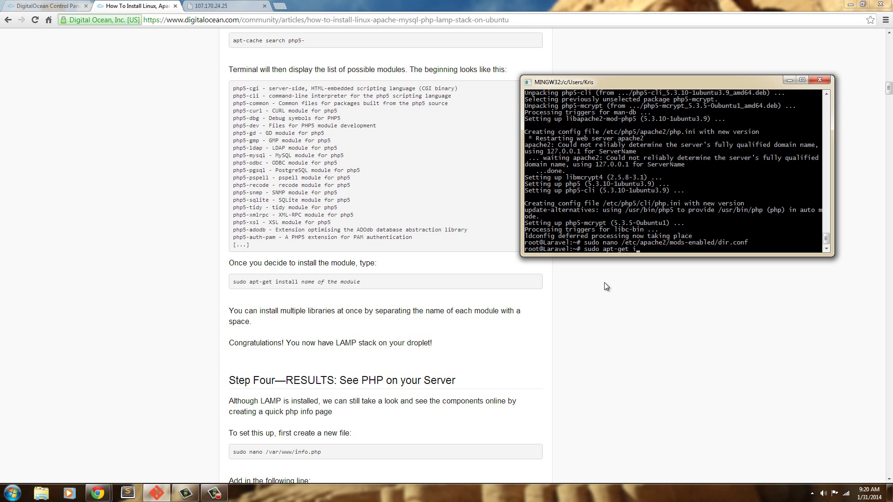
text(nstall)
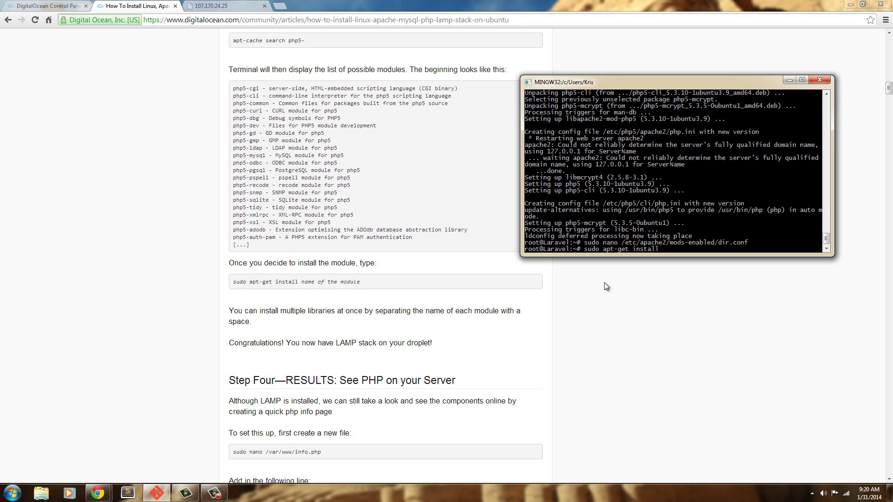
text(php)
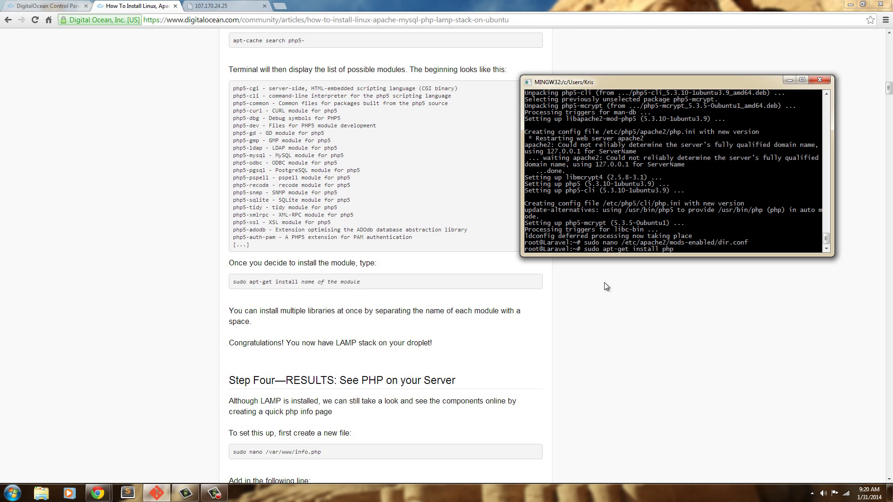
text(5-curl)
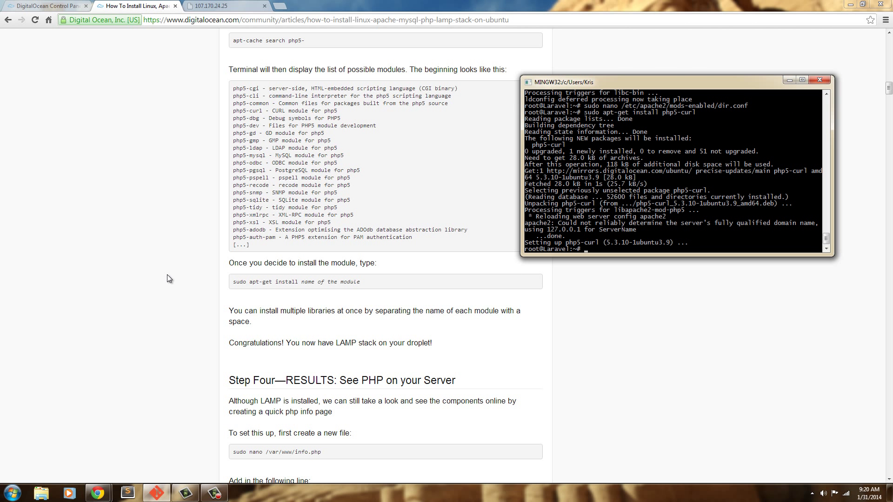
scroll(down, 3)
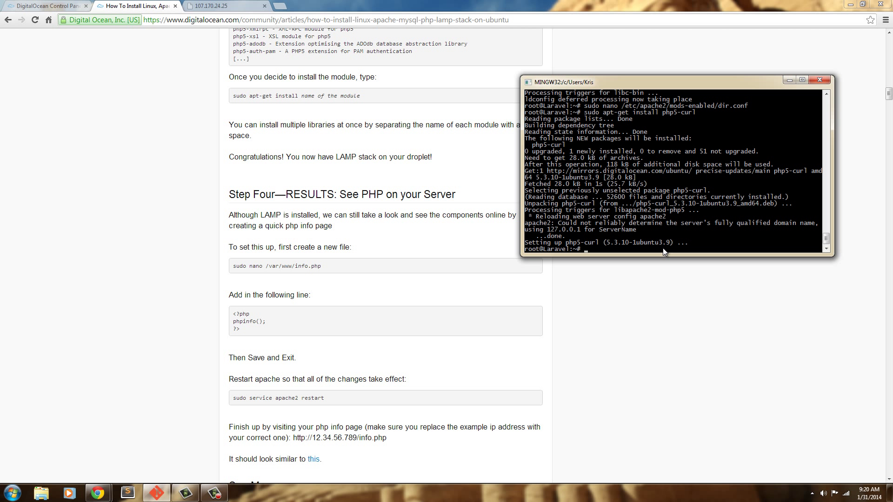
Open /var/www/info.php in nano with sudo.
text(sudo)
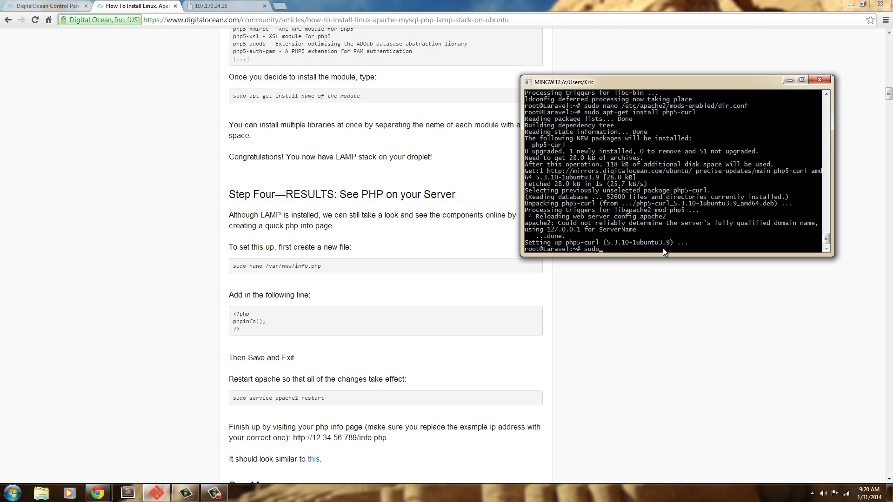
text(nano)
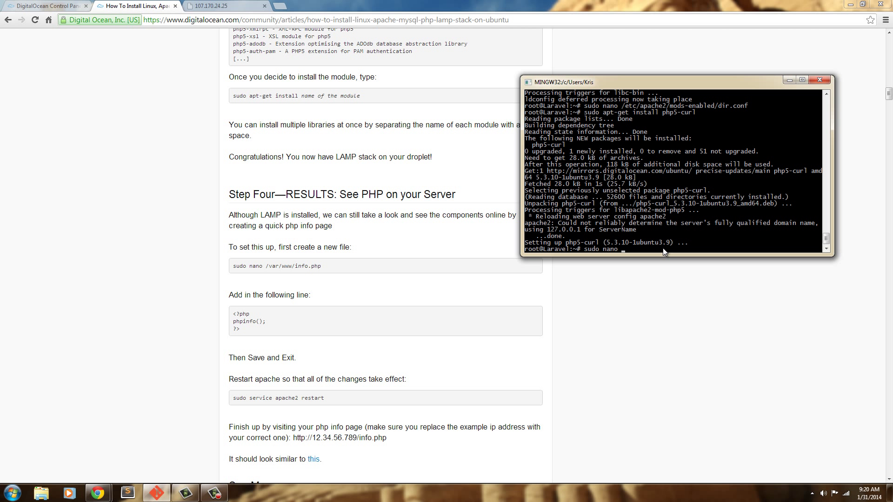
text(/var/)
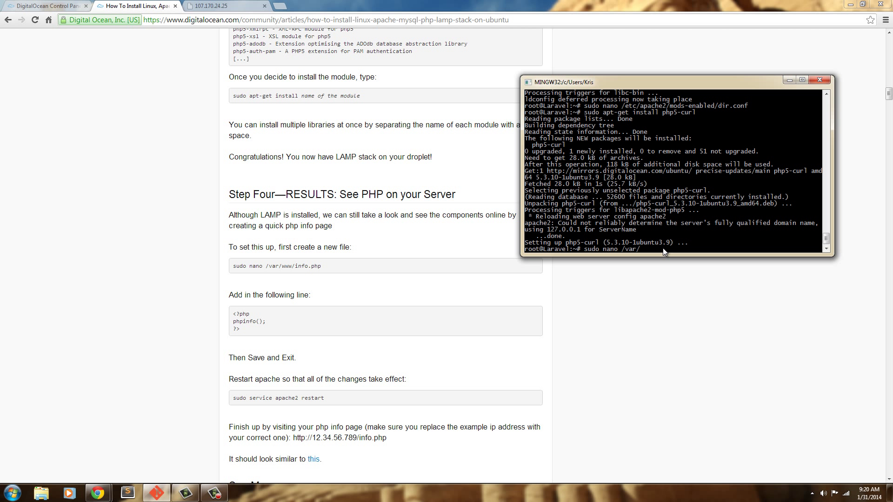
text(www/info)
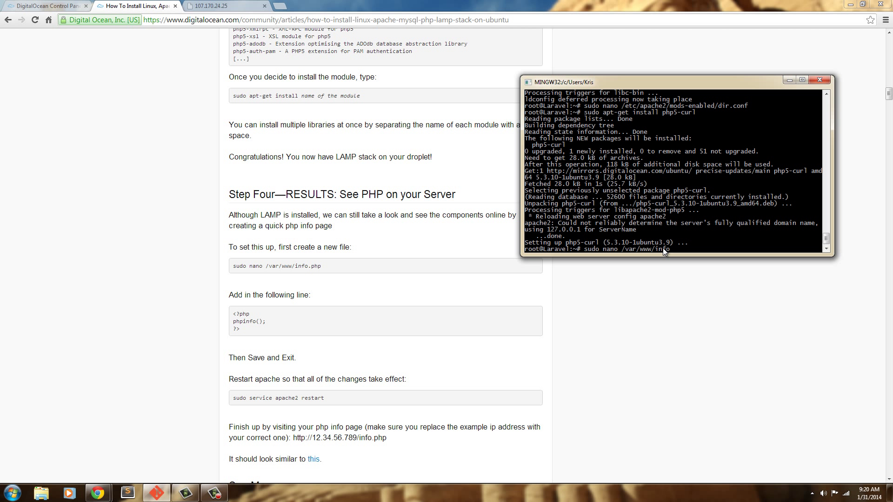
text(.php)
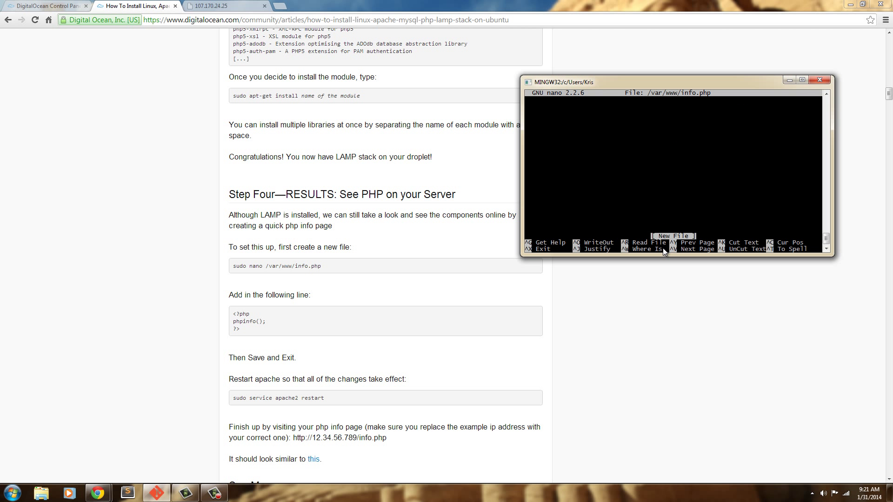
Type <?php phpinfo(); ?> into info.php and save it.
text(<?php)
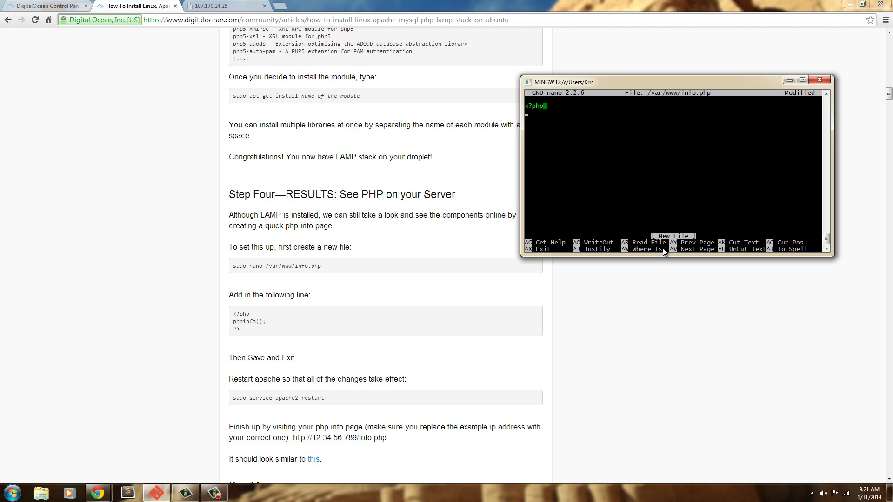
text(ph)
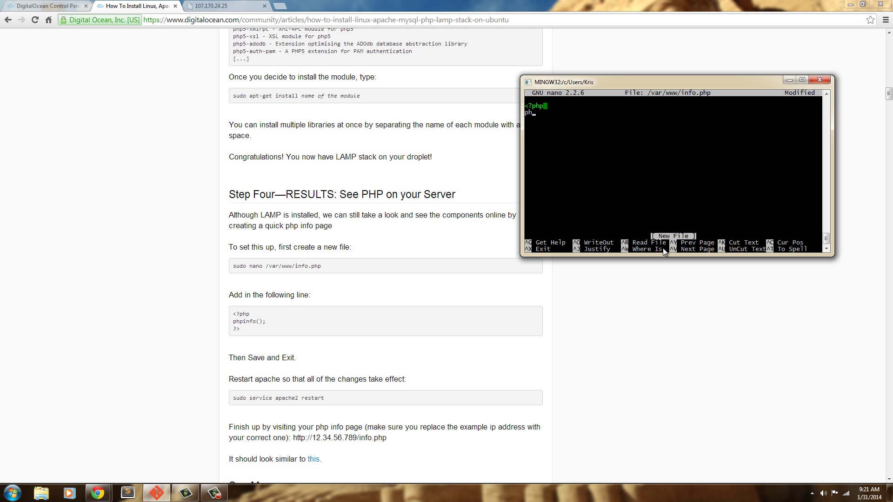
text(i)
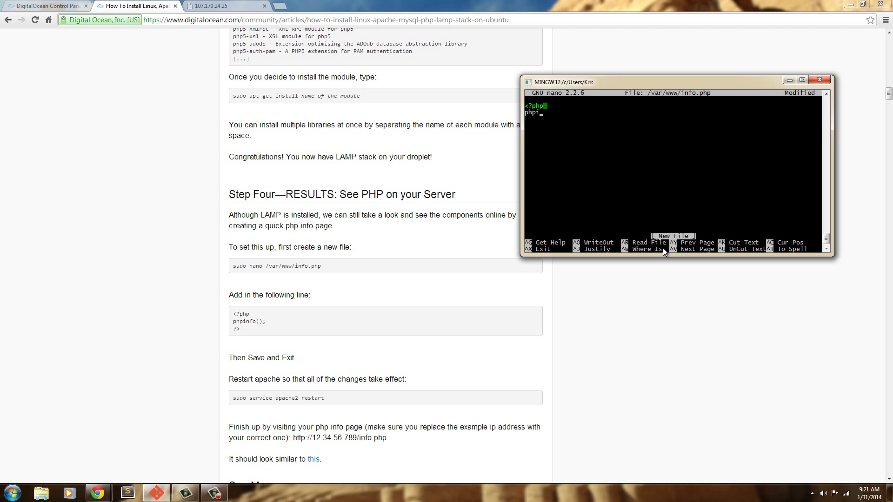
text(nfo();)
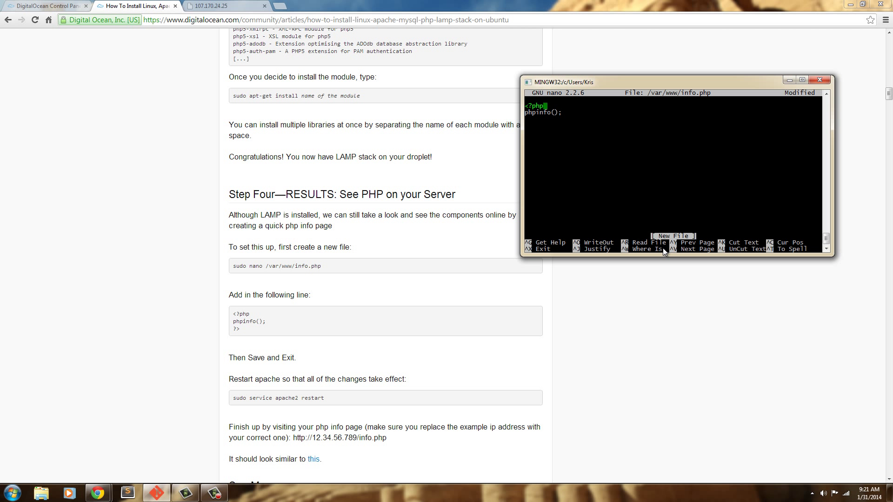
text(?>)
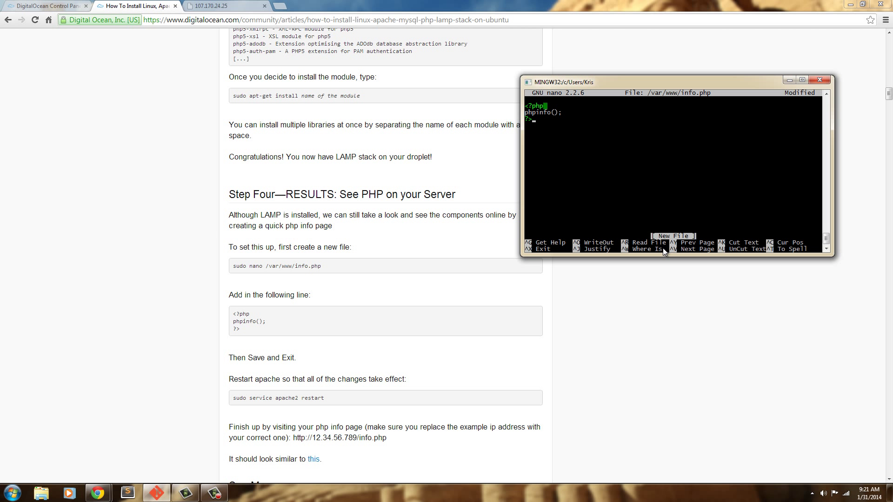
key(ctrl+o)
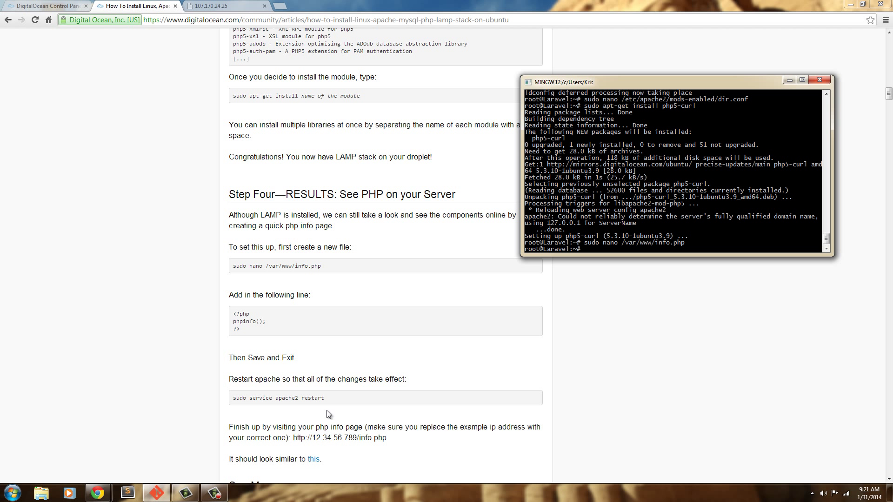
Select the tutorial's restart line and run sudo service apache2 restart.
triple_click(278, 398)
text(sudo service apache2 re)
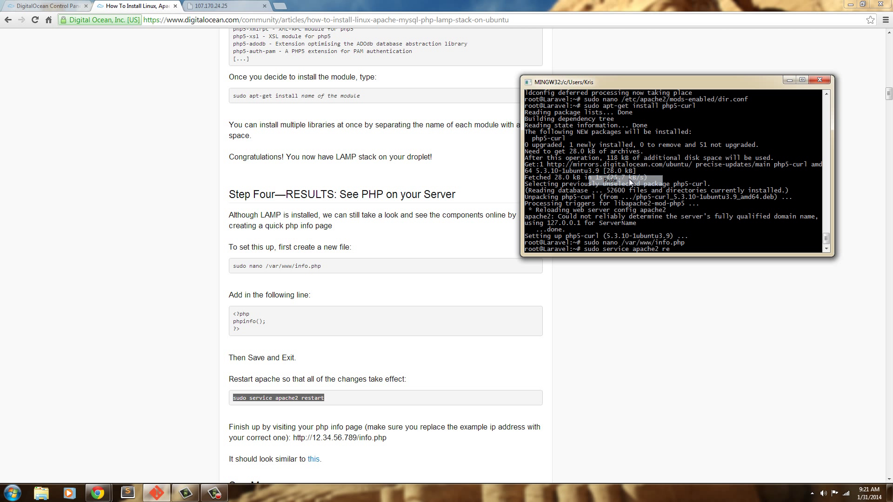
key(Return)
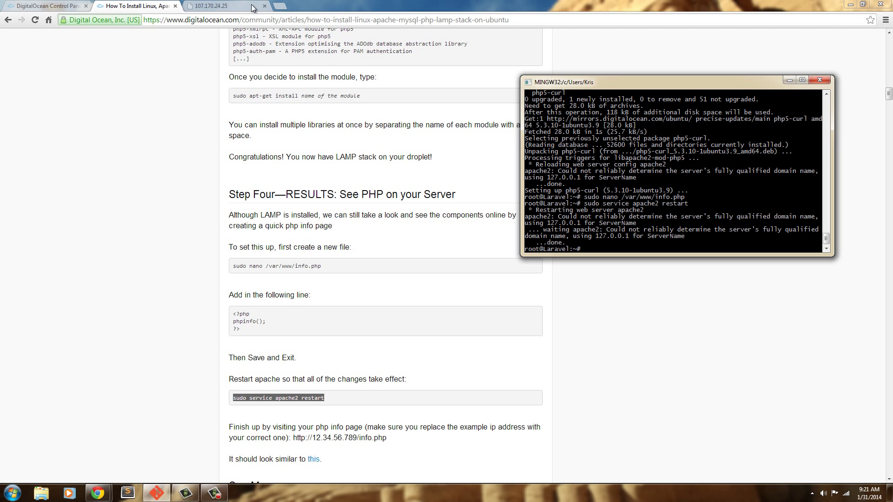
Check the server's info.php page shows PHP 5.3.10-1ubuntu3.9, then go back to the tutorial.
click(211, 5)
text(107.170.24.25/info.php)
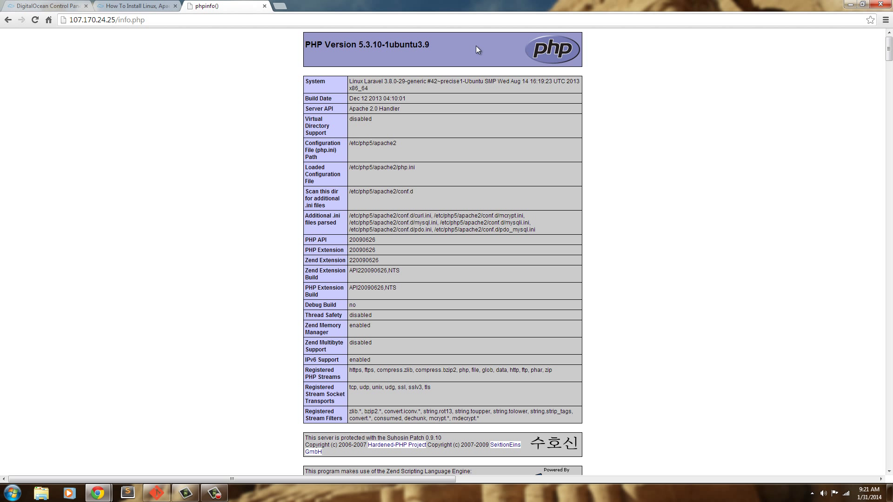
mouse_move(181, 91)
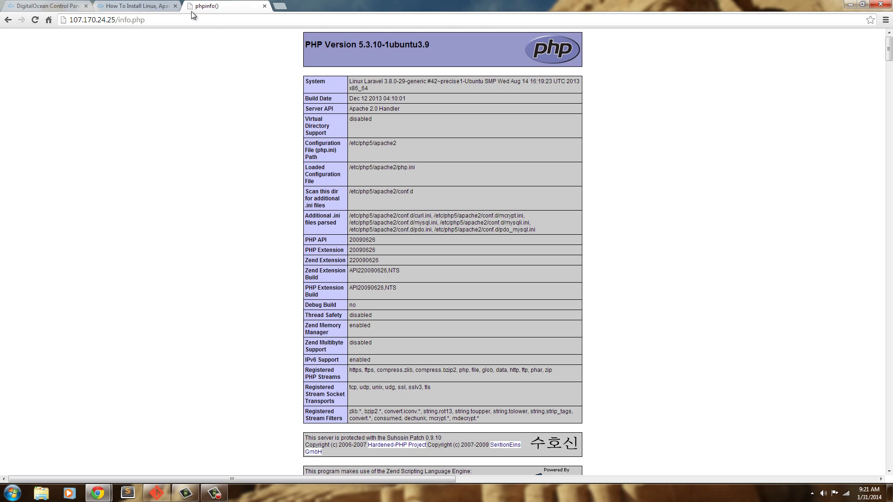
click(136, 6)
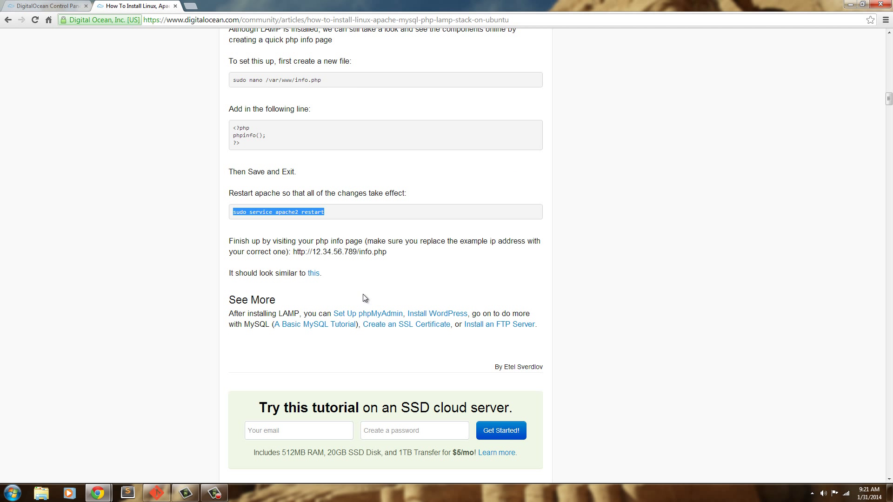
mouse_move(375, 290)
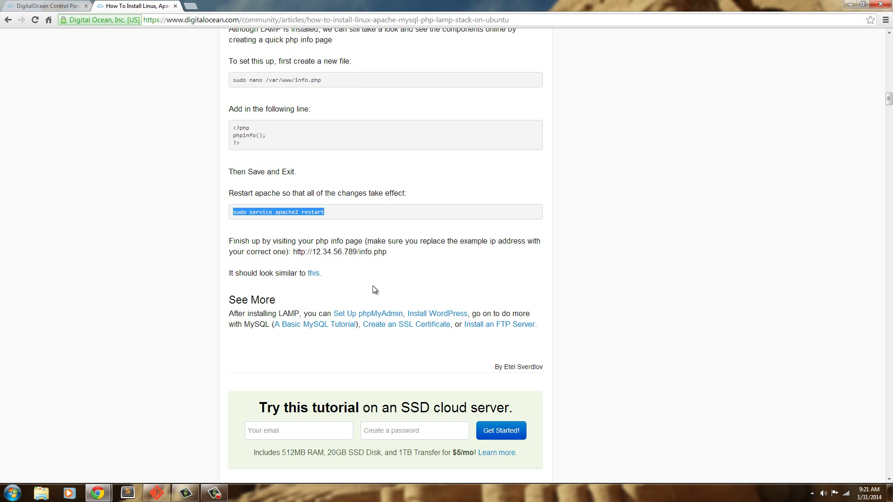